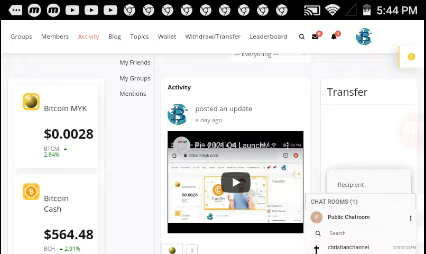
scroll("down", 3)
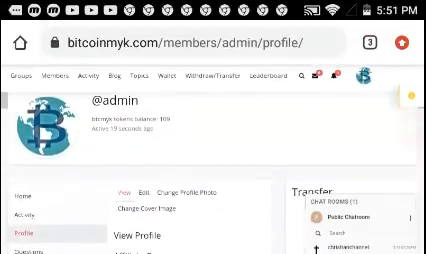
scroll("down", 3)
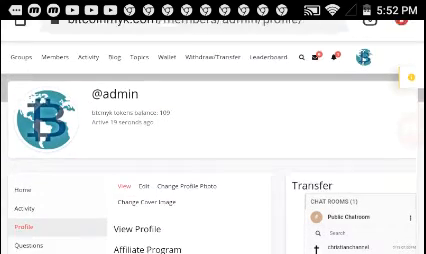
scroll("down", 3)
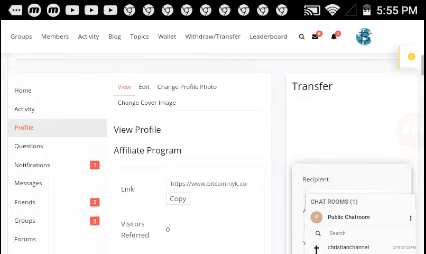
scroll("down", 3)
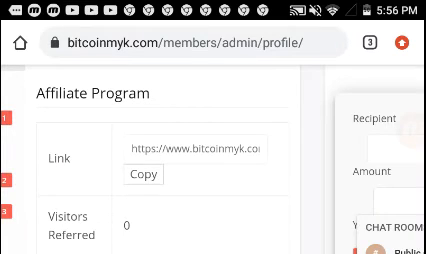
scroll("down", 3)
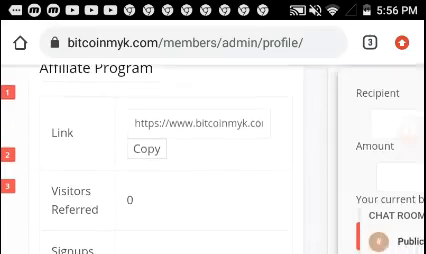
scroll("up", 3)
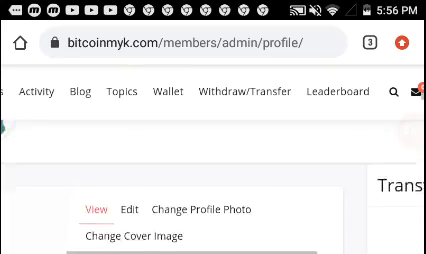
scroll("down", 3)
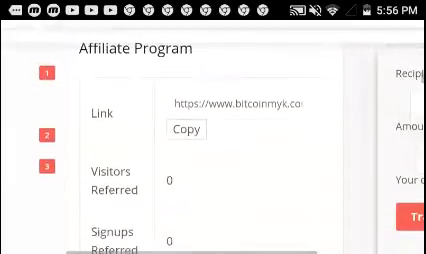
scroll("down", 3)
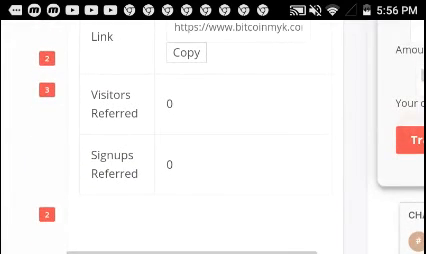
scroll("down", 3)
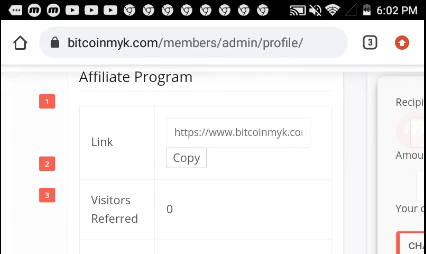
scroll("down", 3)
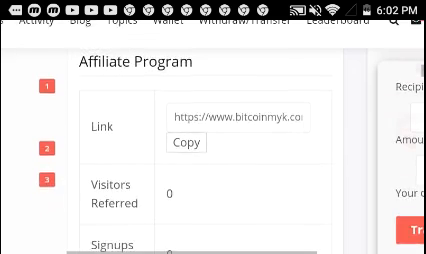
scroll("down", 3)
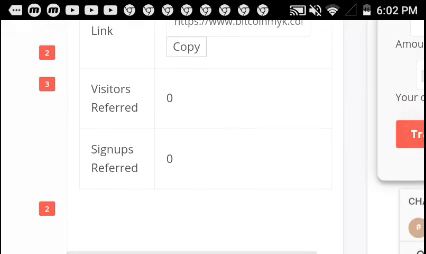